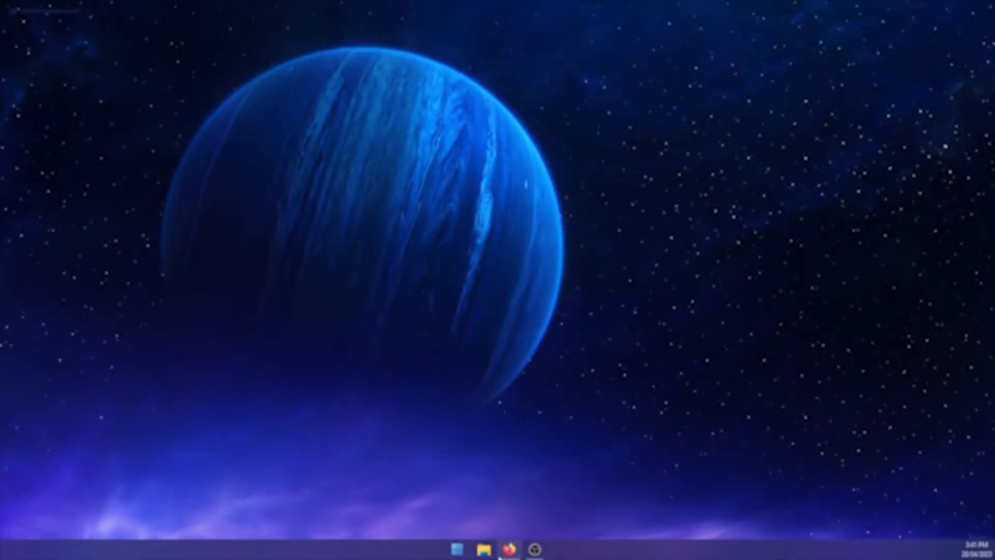
Bring the NVIDIA Broadcast Download Center into Firefox and scroll to the Audio Effects download buttons.
left_click(508, 547)
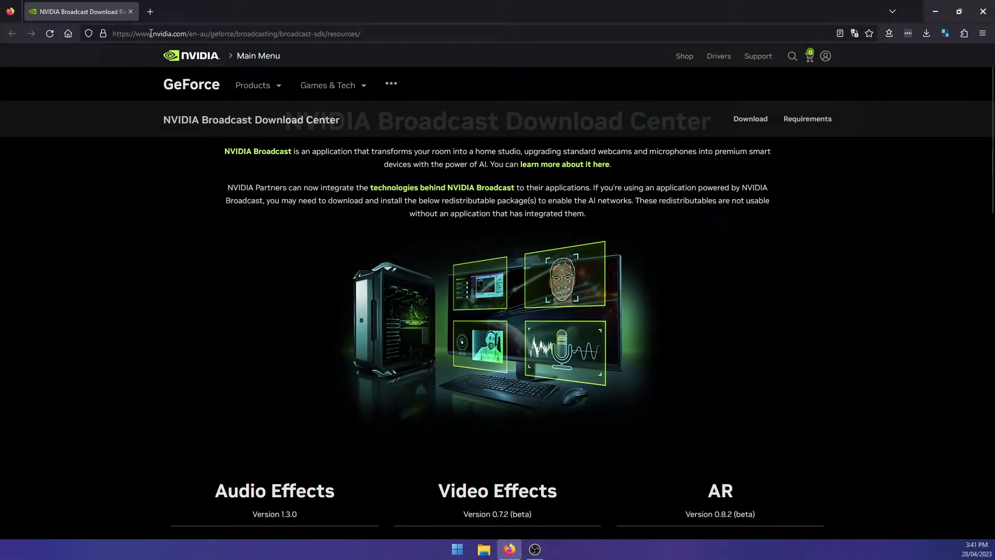
mouse_move(162, 366)
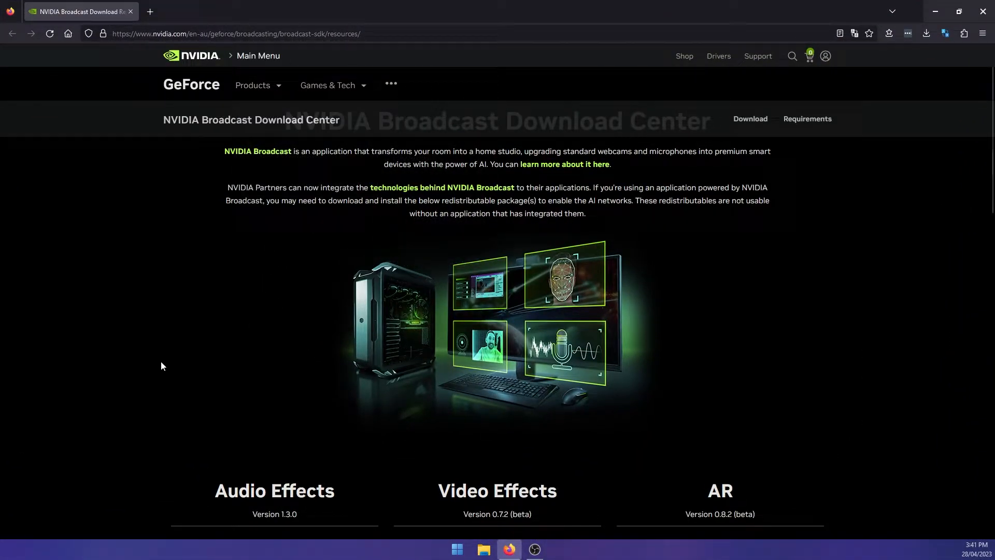
scroll("down", 3)
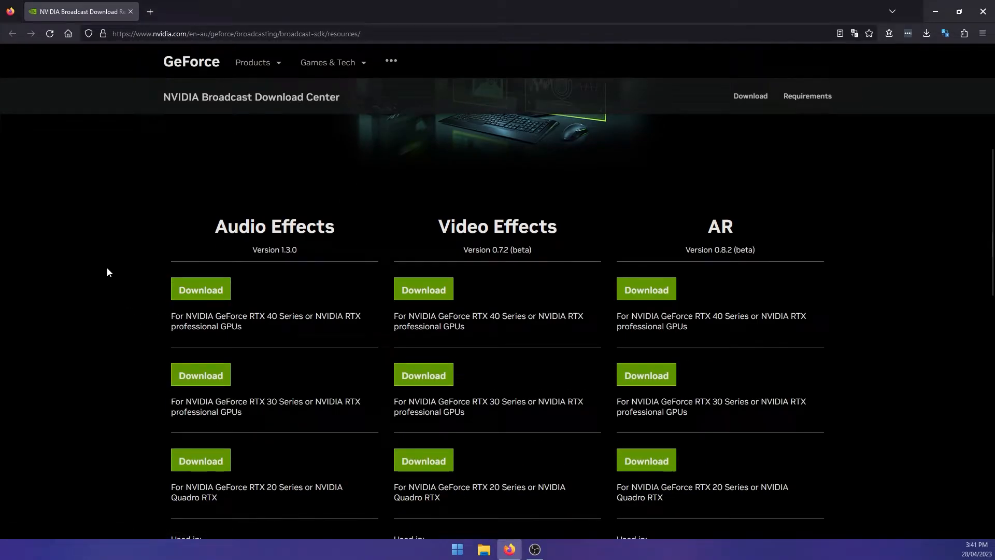
mouse_move(420, 238)
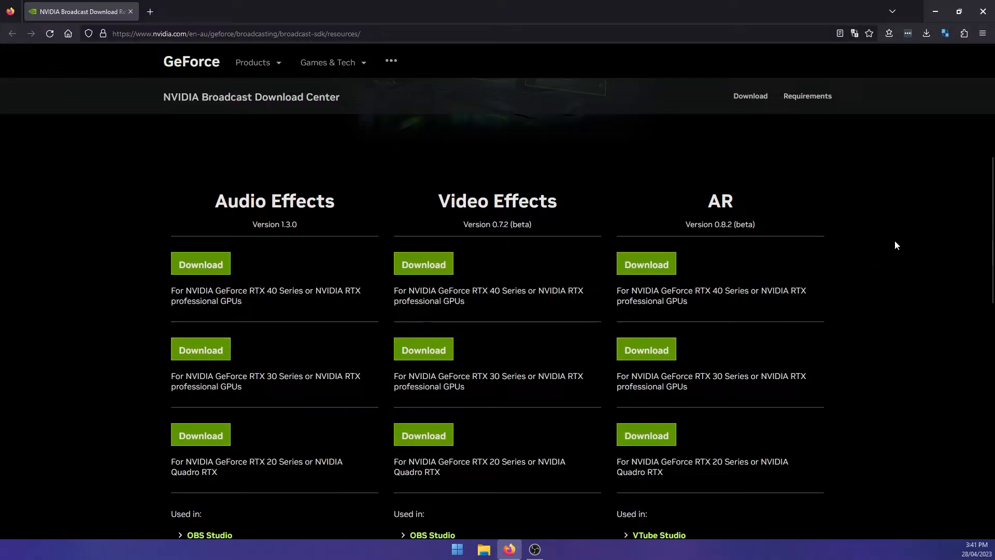
scroll("down", 3)
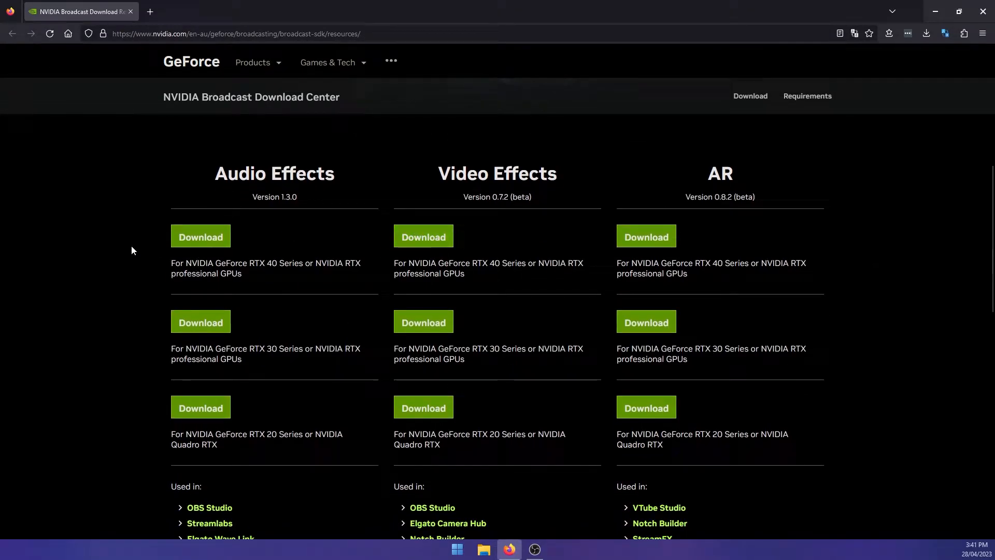
mouse_move(285, 350)
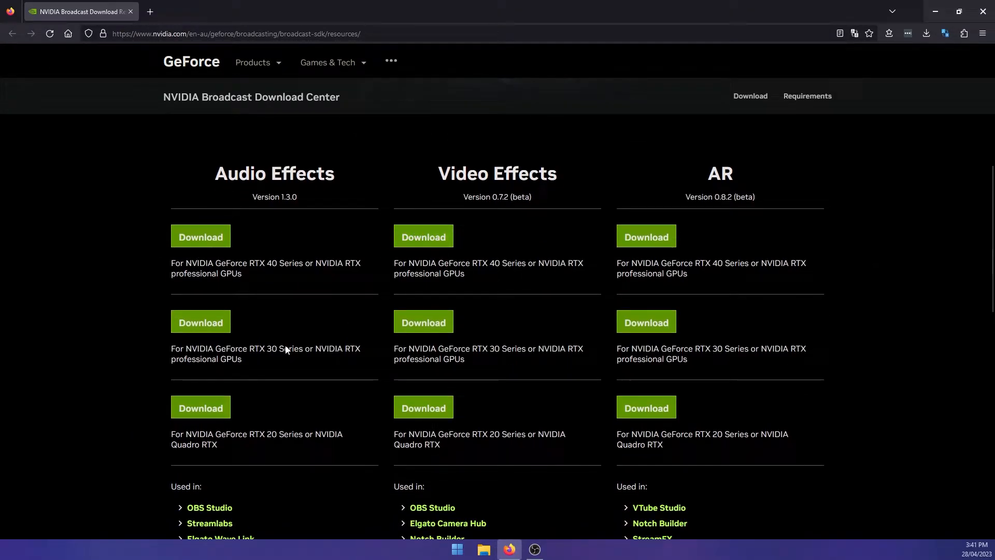
mouse_move(294, 431)
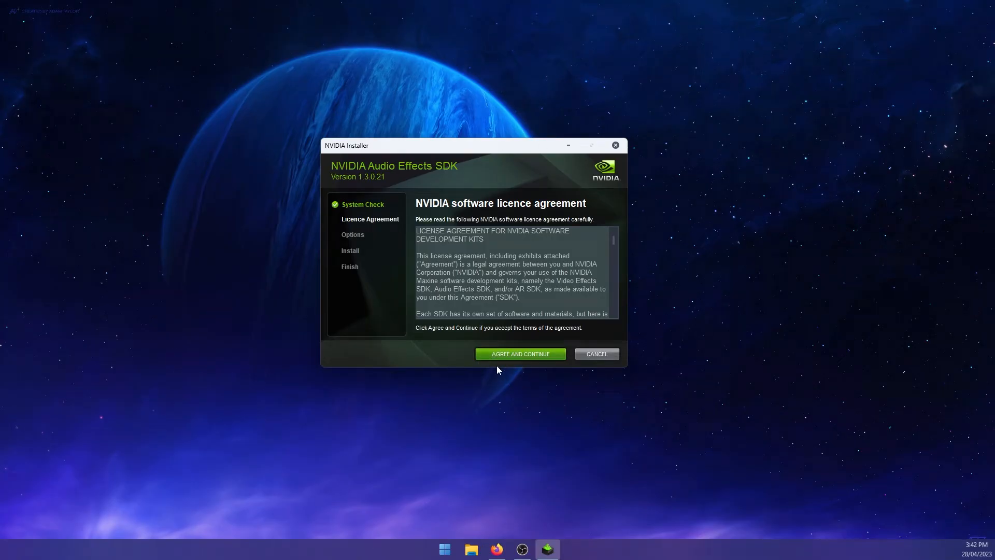
mouse_move(534, 403)
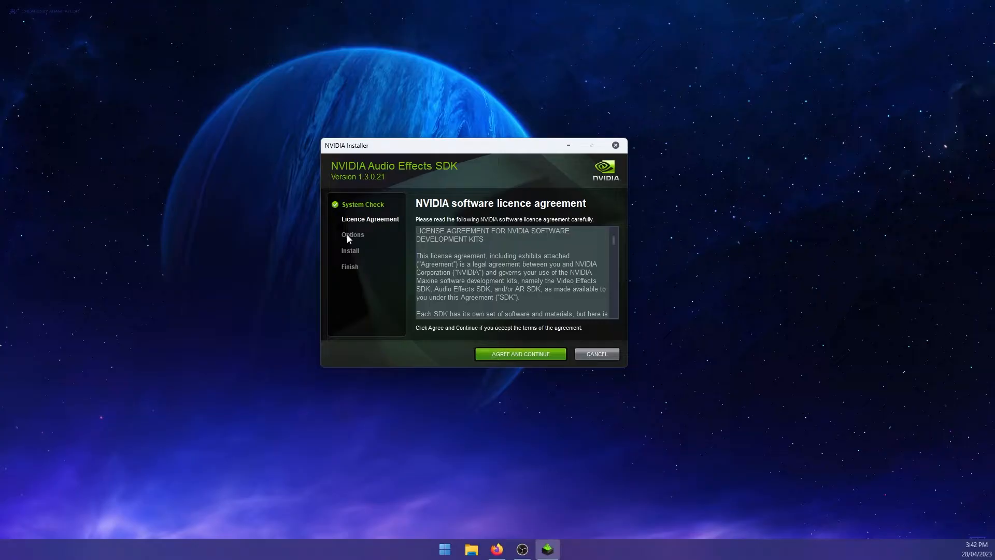
Cancel the NVIDIA Audio Effects SDK 1.3.0.21 installer at the licence agreement and confirm.
left_click(595, 354)
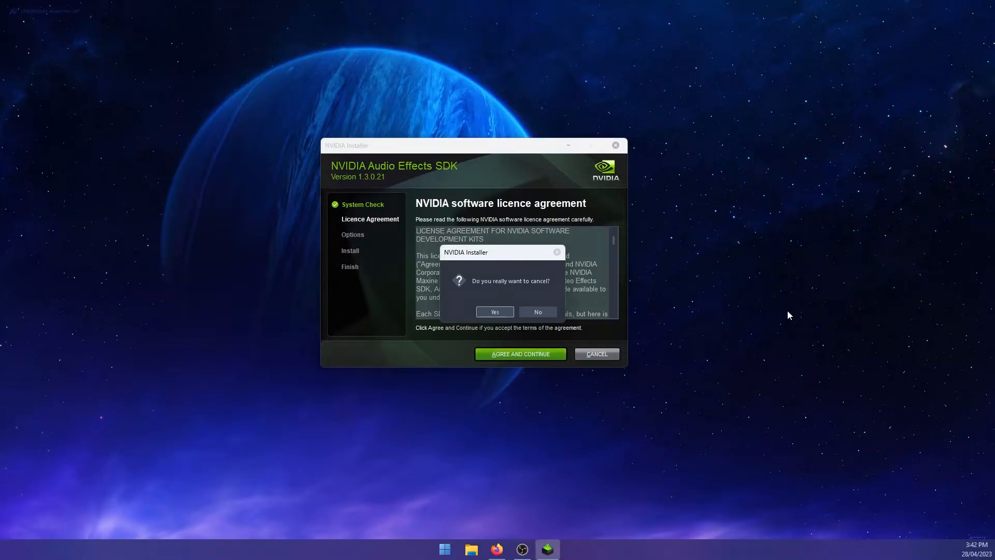
left_click(494, 312)
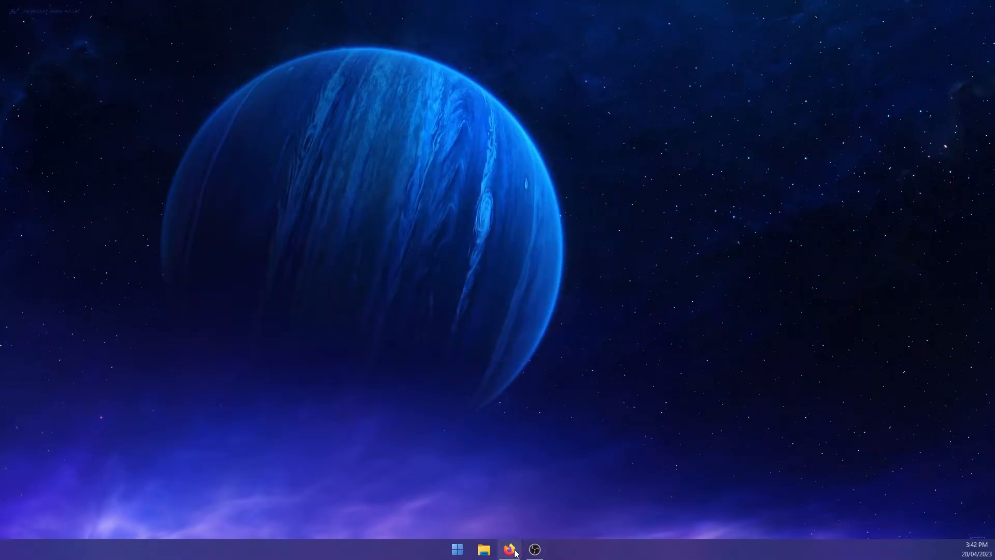
Revisit the NVIDIA download page in Firefox, restore the window down and minimize it to return to OBS.
left_click(509, 549)
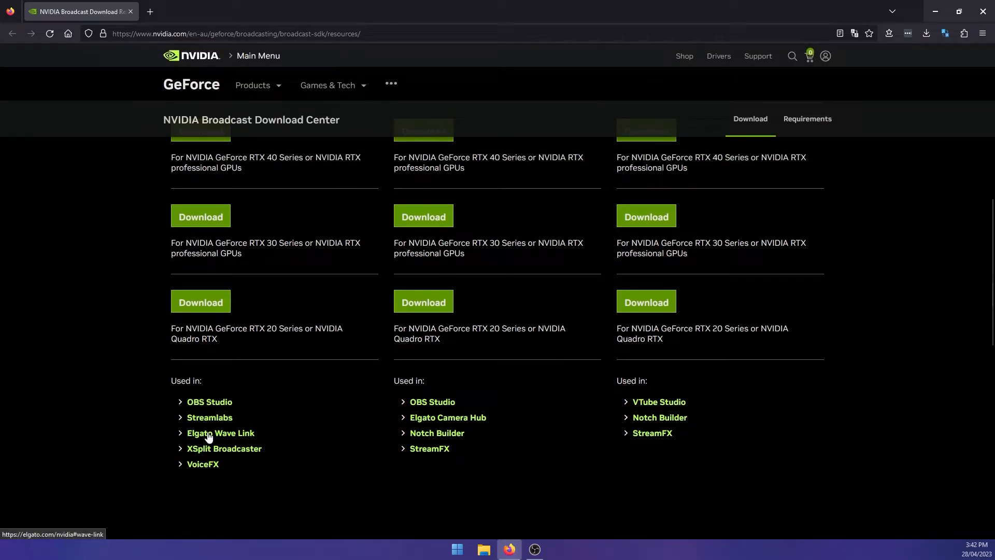
left_click(595, 18)
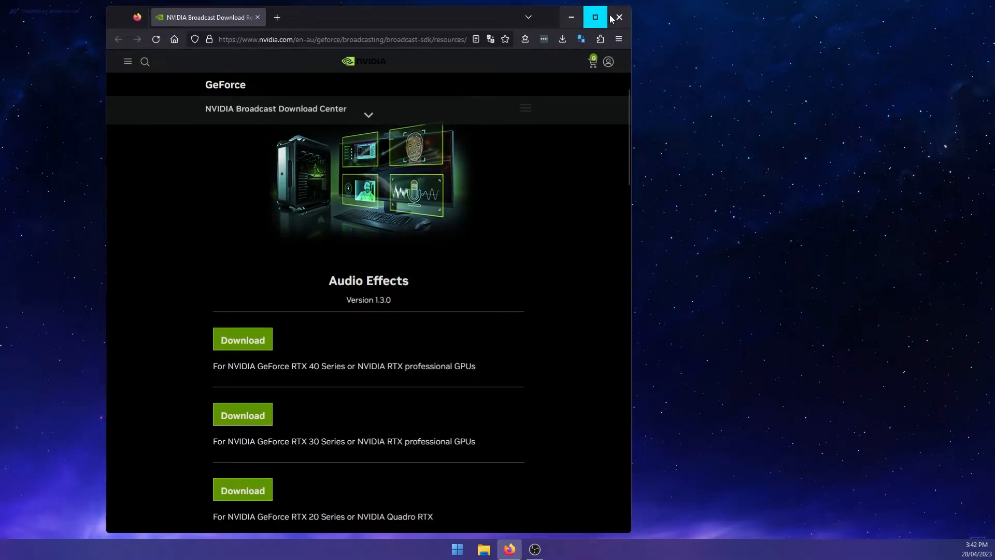
left_click(534, 549)
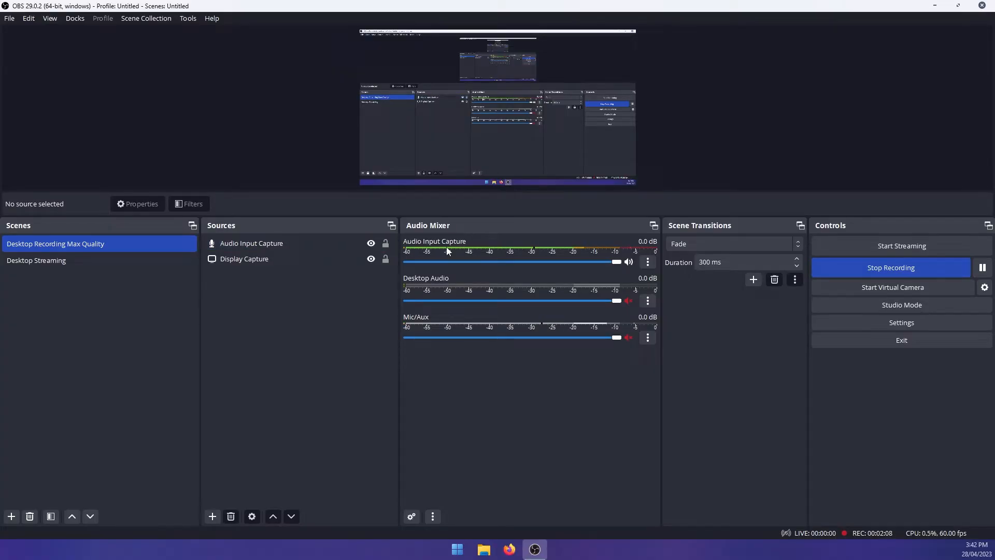
Show the options menu for the Audio Input Capture source in the Audio Mixer dock.
left_click(647, 261)
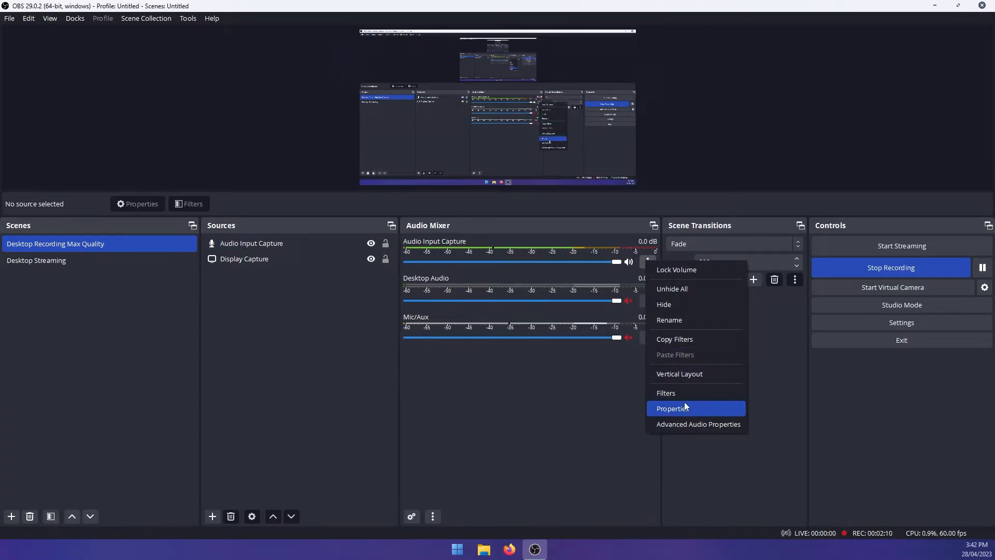
In Audio Input Capture's filters, set Noise Suppression method to NVIDIA Noise Removal + Room Echo Removal and close the filters.
left_click(665, 393)
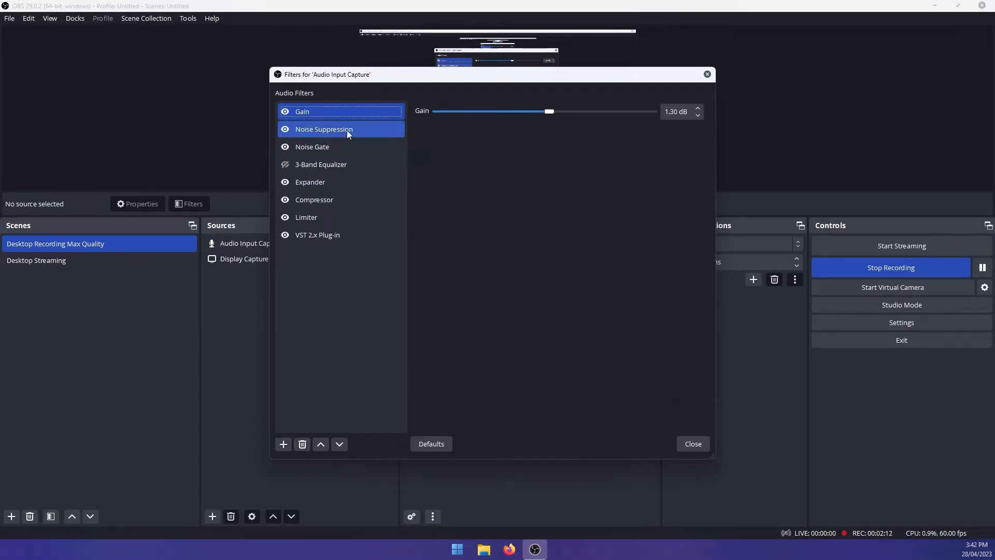
left_click(324, 129)
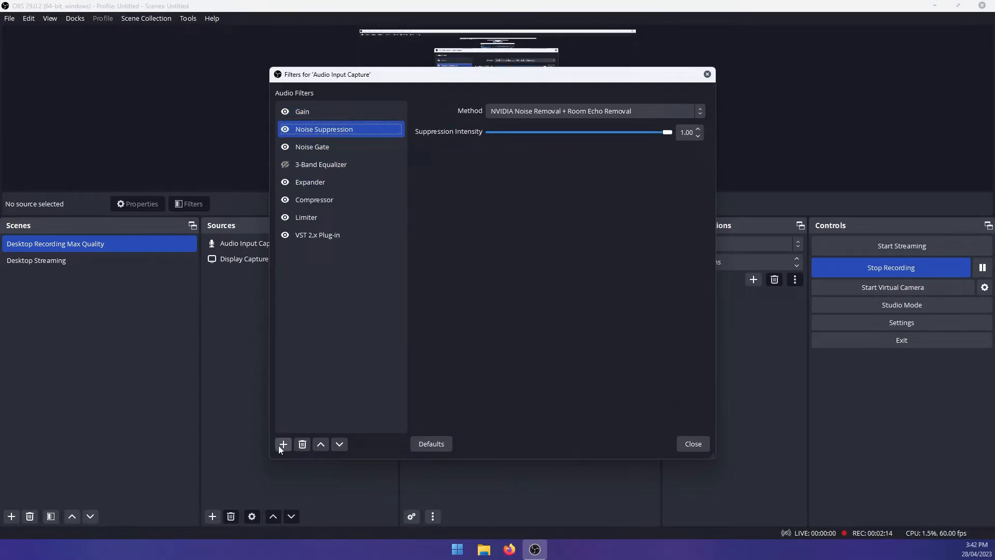
left_click(282, 444)
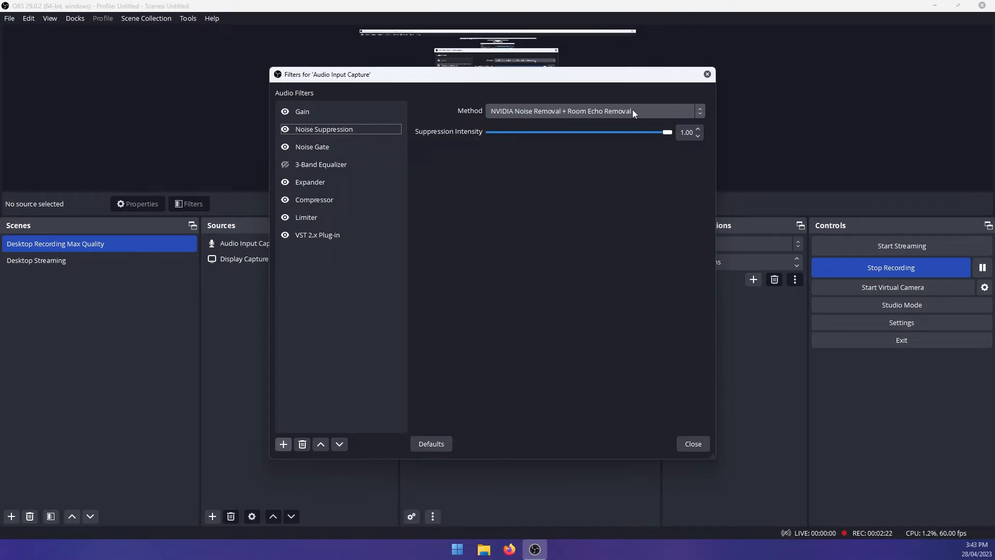
left_click(593, 111)
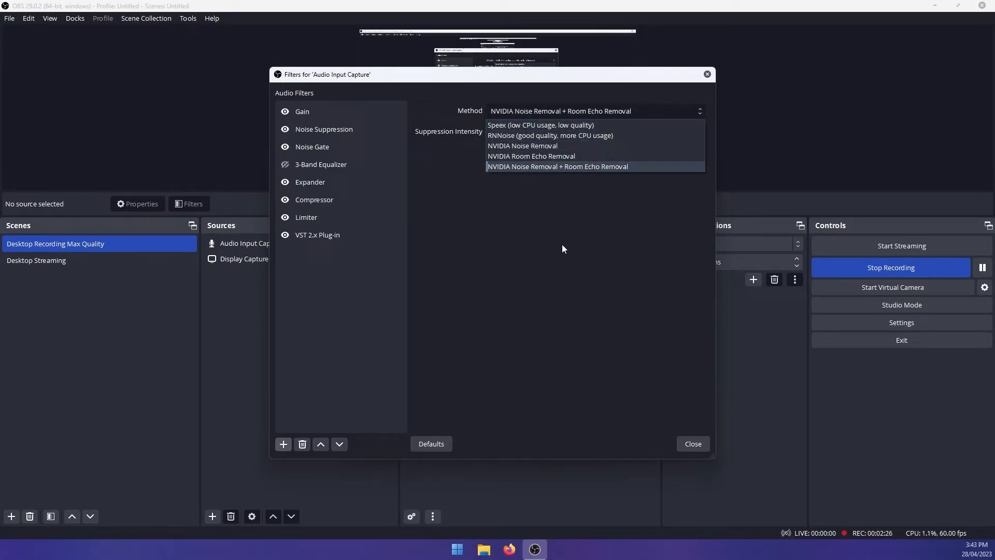
left_click(557, 166)
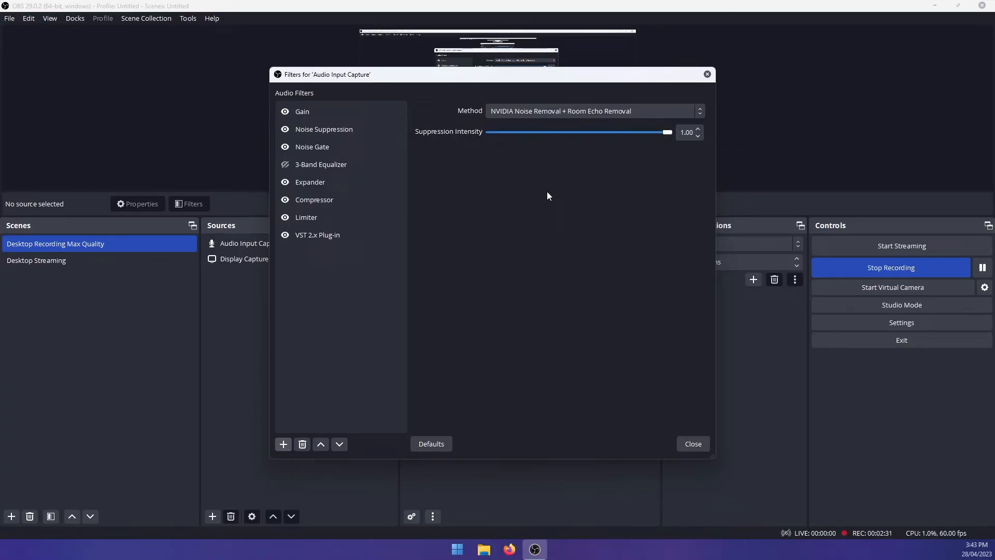
mouse_move(549, 235)
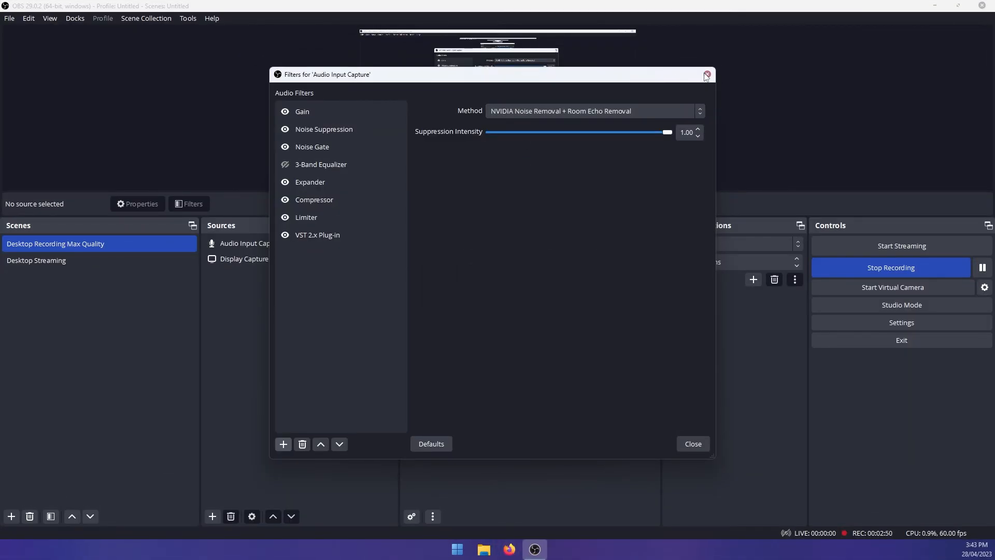
left_click(706, 75)
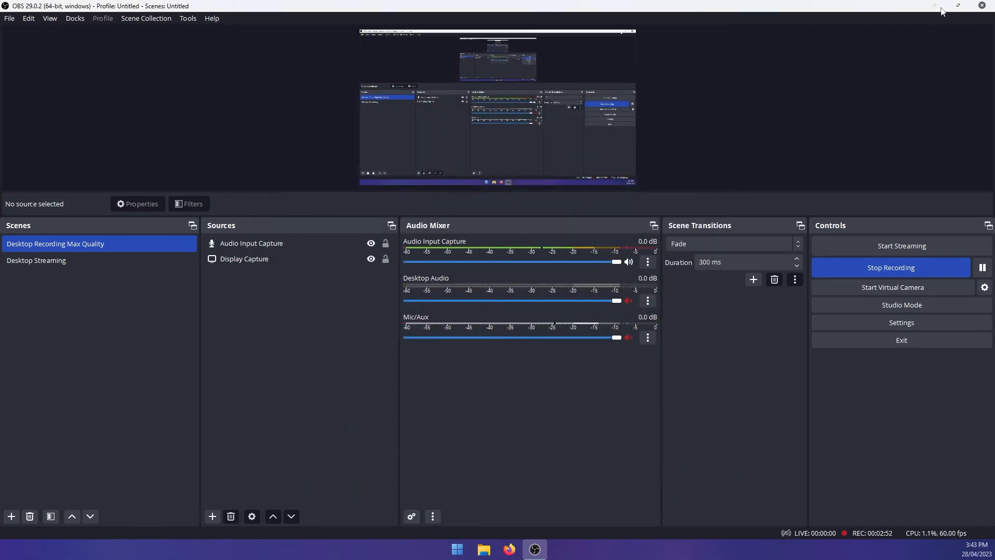